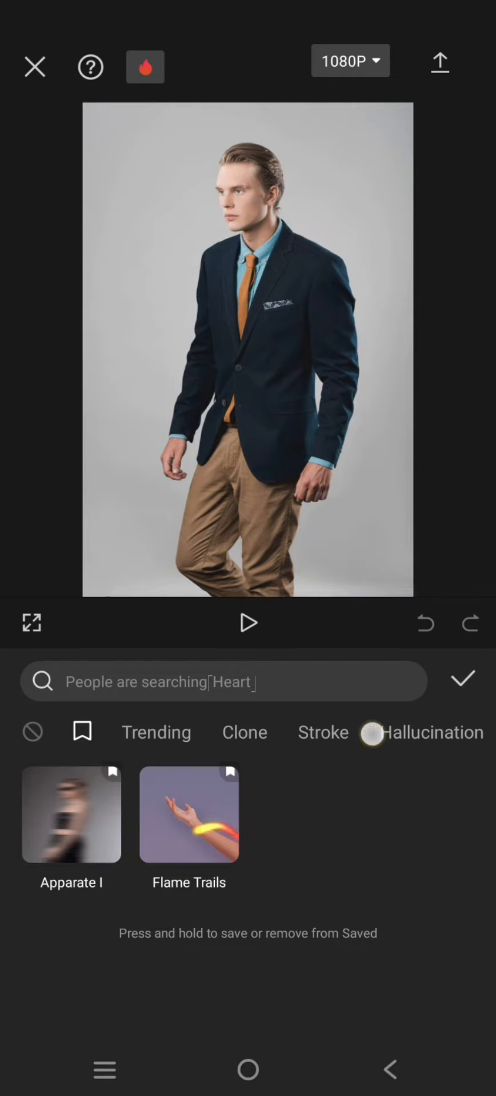
# Apply the Background Stretch effect from the Superpowers category to the photo
pyautogui.hscroll(-3)
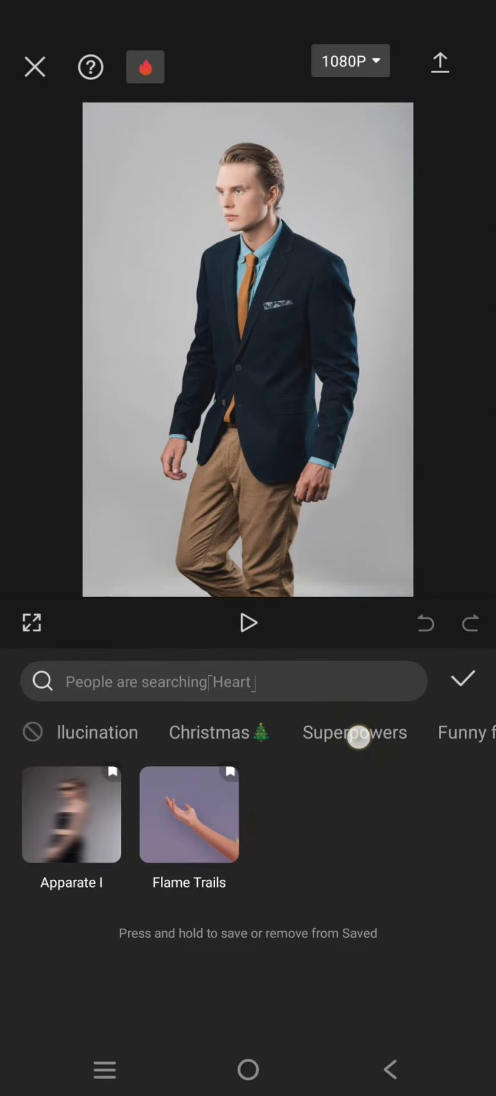
pyautogui.click(354, 732)
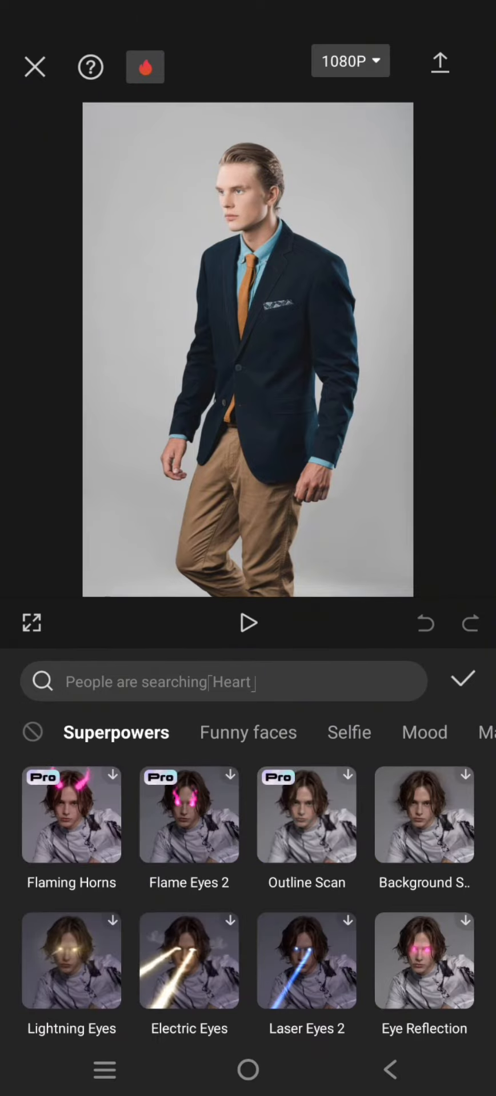
pyautogui.click(424, 814)
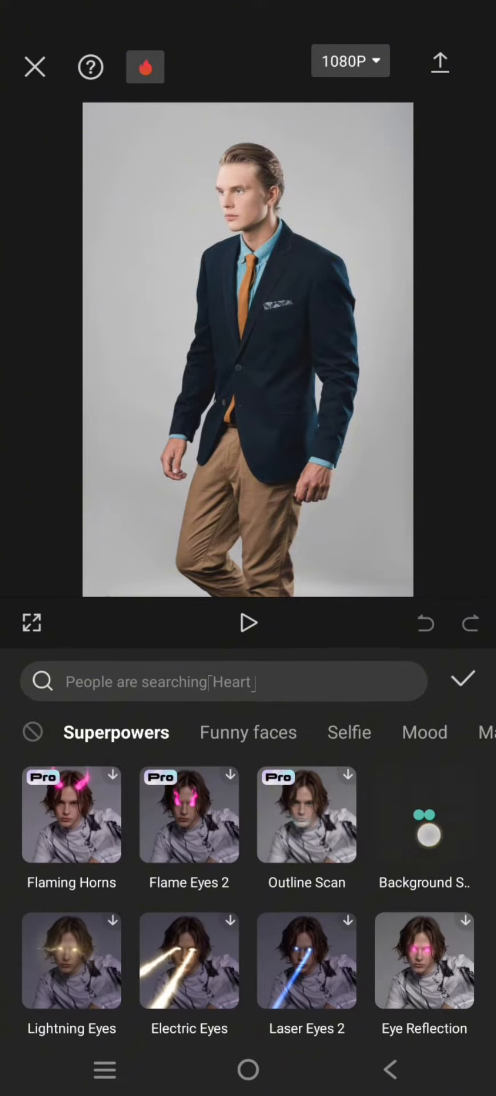
# Adjust the Background Stretch strength so the backdrop streaks horizontally behind the man
pyautogui.click(425, 814)
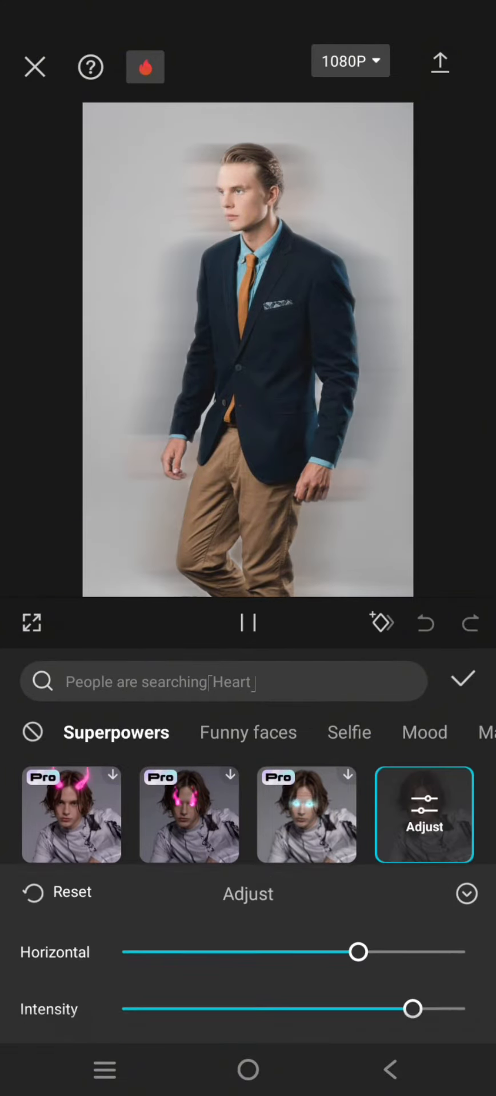
pyautogui.click(248, 622)
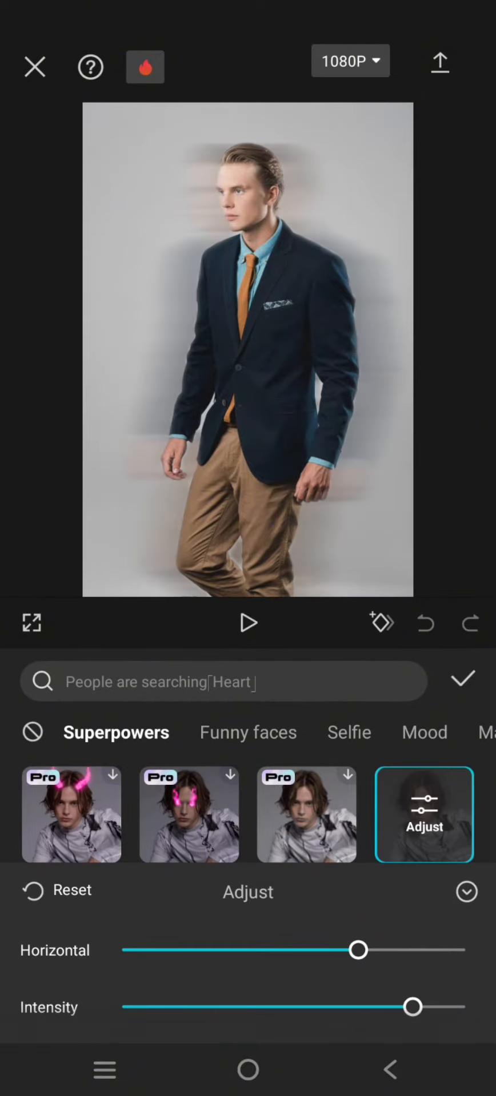
pyautogui.moveTo(412, 1007); pyautogui.dragTo(461, 1007)
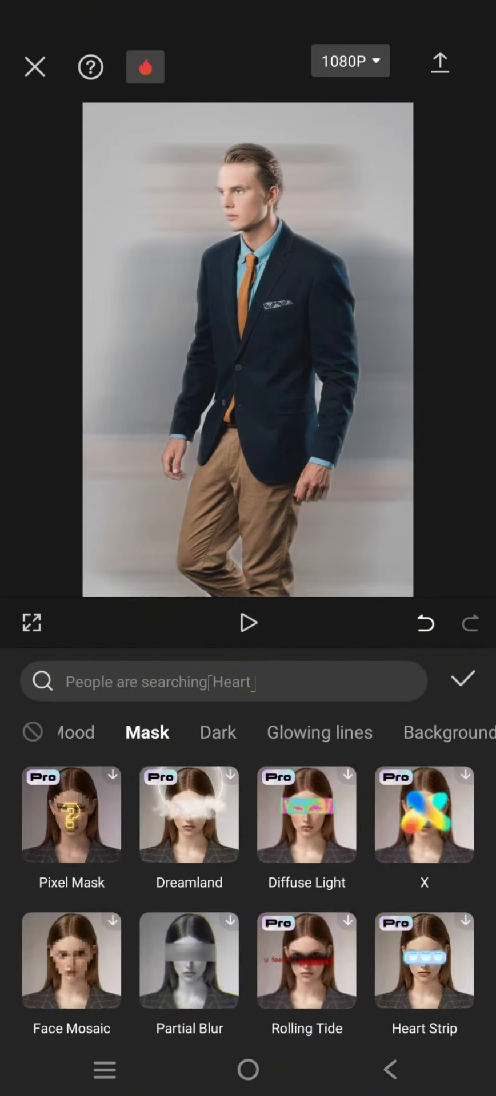
# Apply the Partial Distortion mask as a band across the man's eyes
pyautogui.scroll(-3)
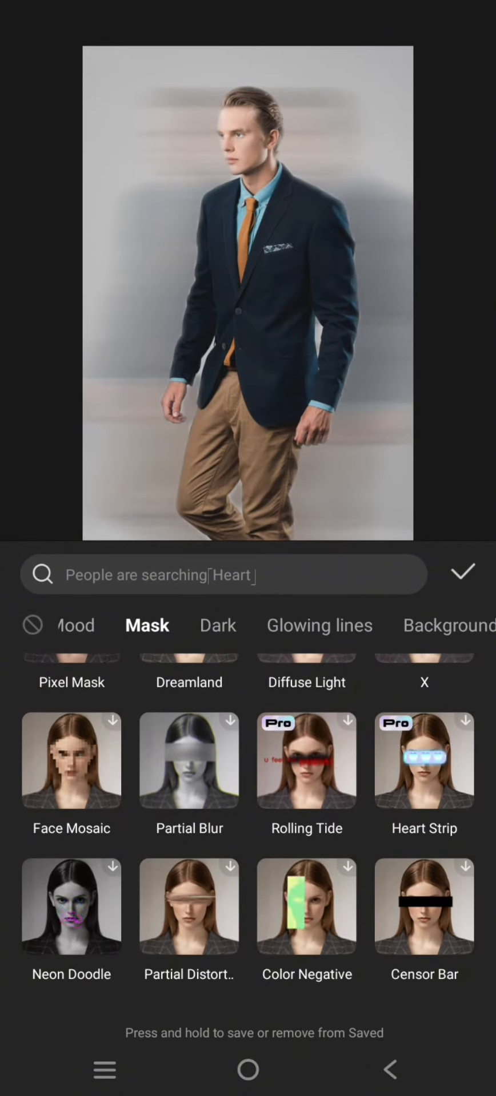
pyautogui.click(189, 905)
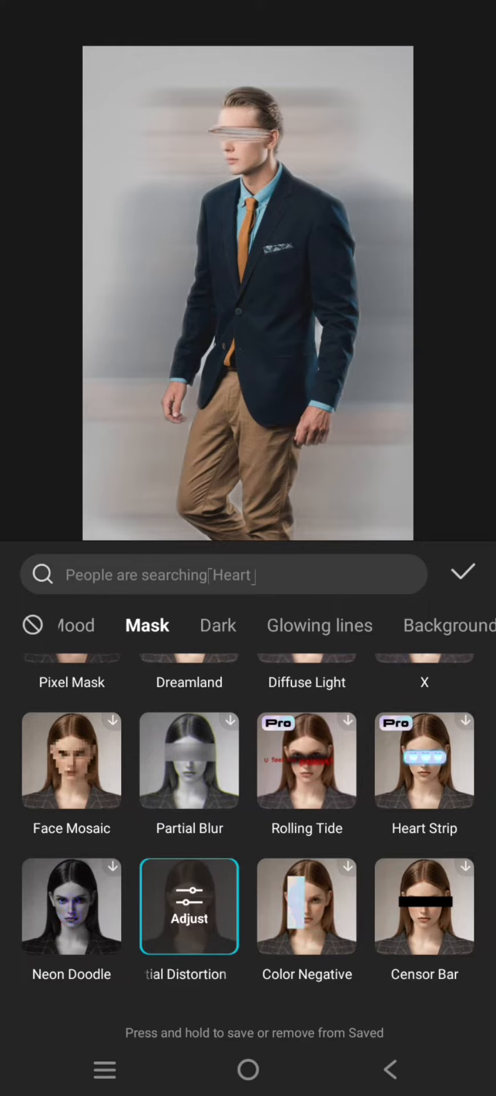
pyautogui.click(189, 906)
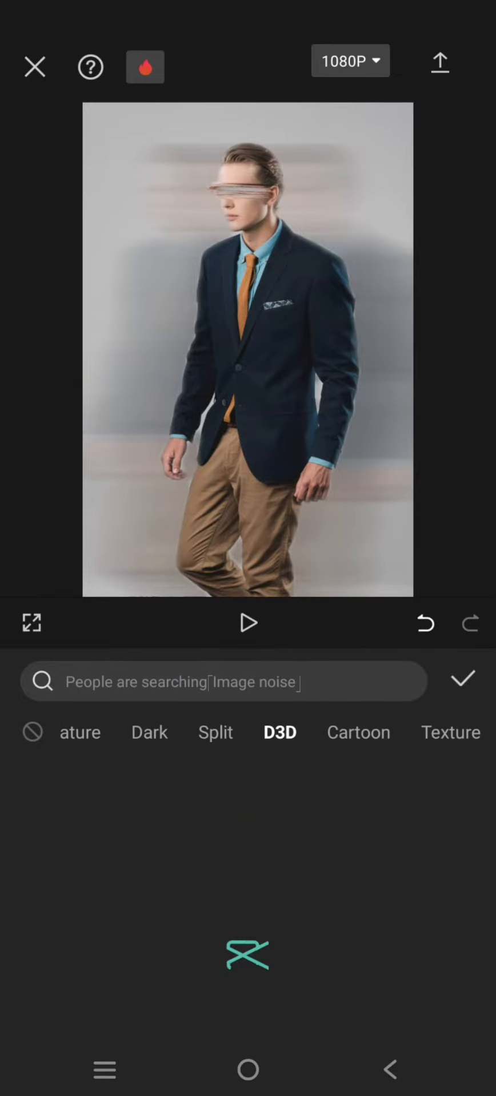
# Apply the Lightning effect from the D3D category, adding a bolt beside the man
pyautogui.click(279, 732)
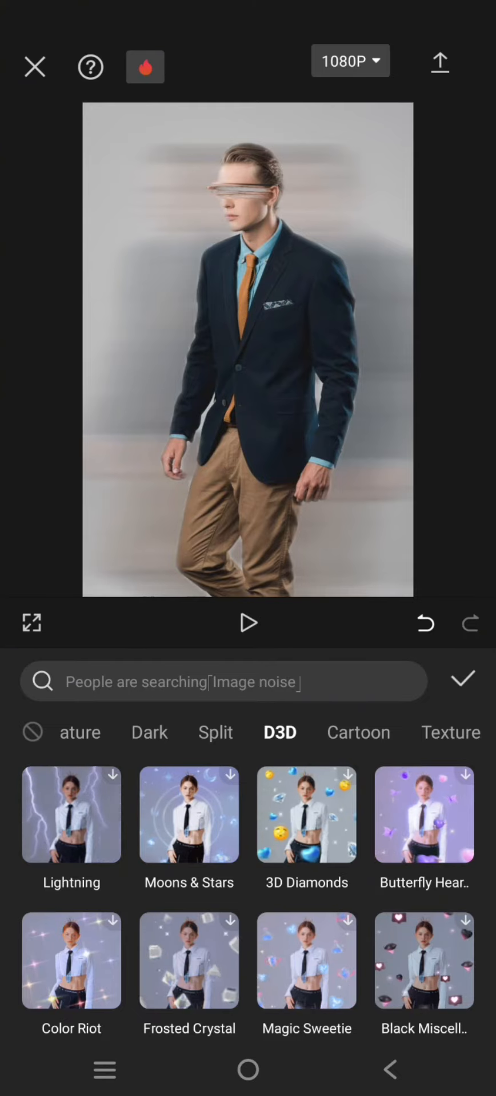
pyautogui.click(71, 815)
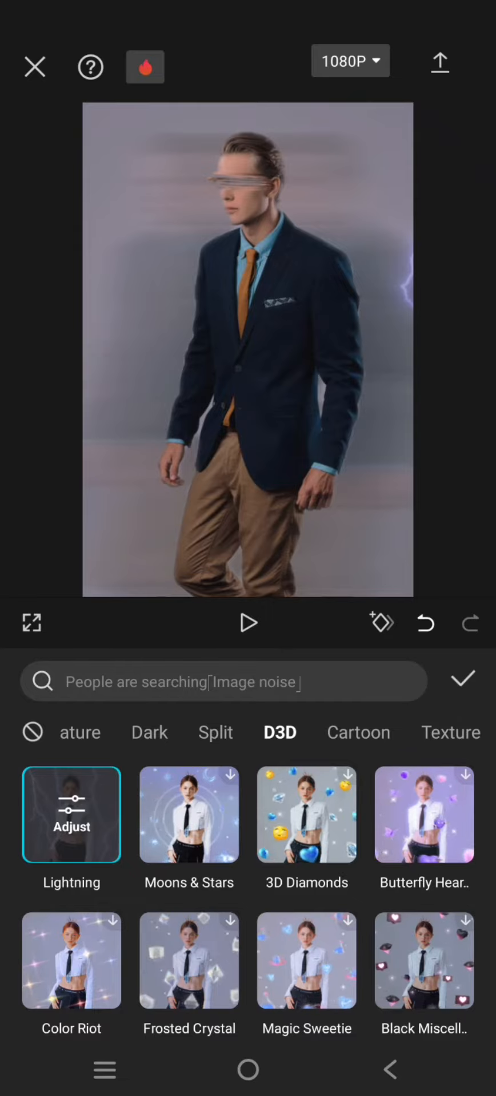
# Set the Lightning effect's glow to 40 and filter strength to 78
pyautogui.click(71, 814)
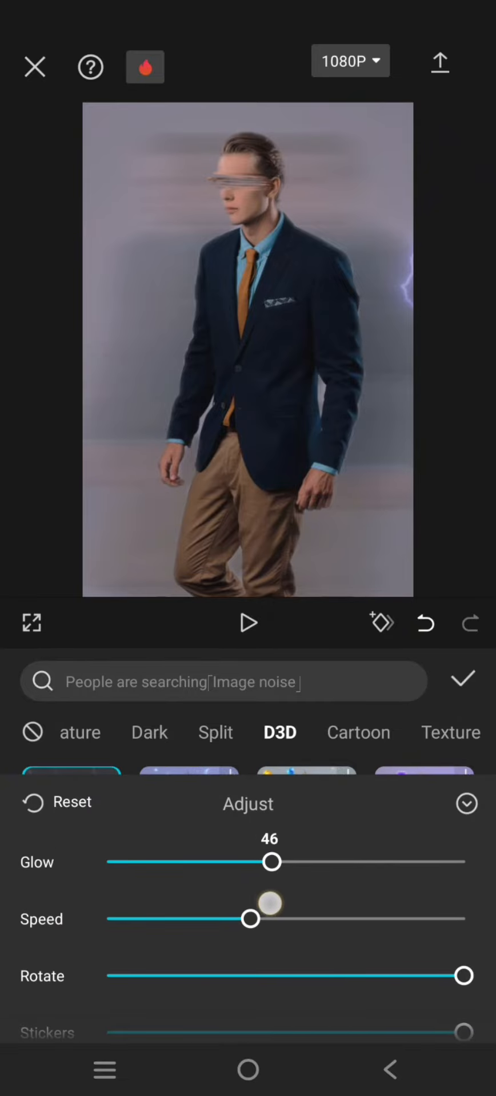
pyautogui.moveTo(272, 862); pyautogui.dragTo(250, 862)
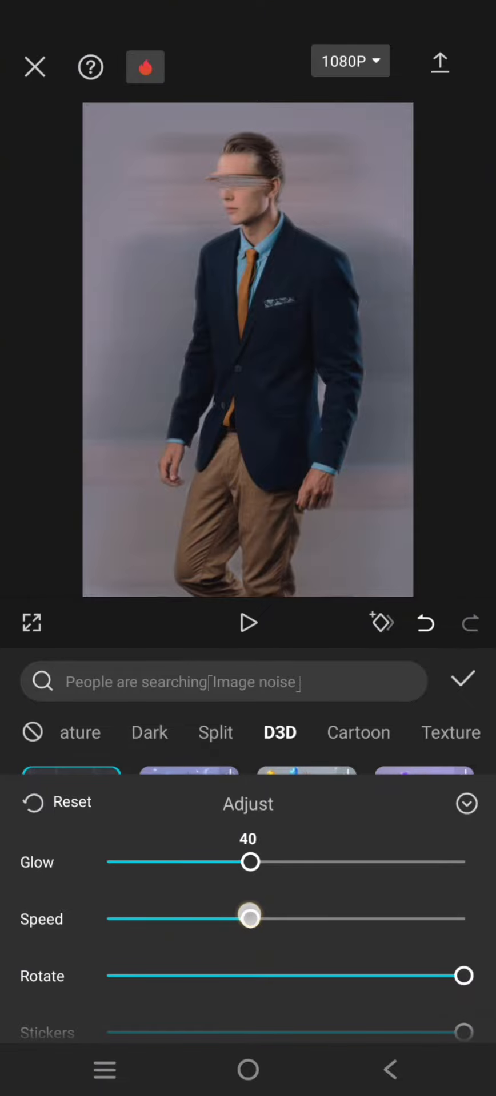
pyautogui.click(247, 622)
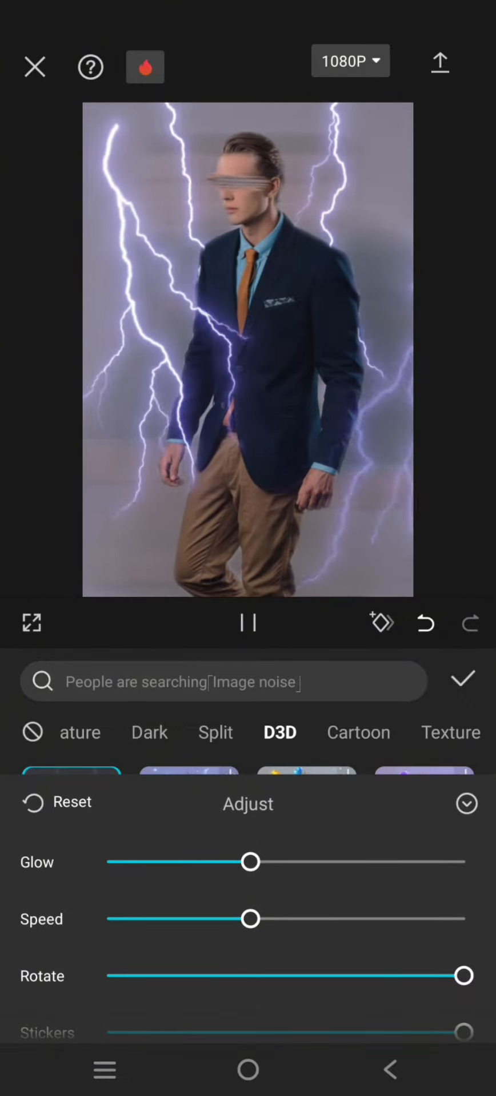
pyautogui.click(248, 622)
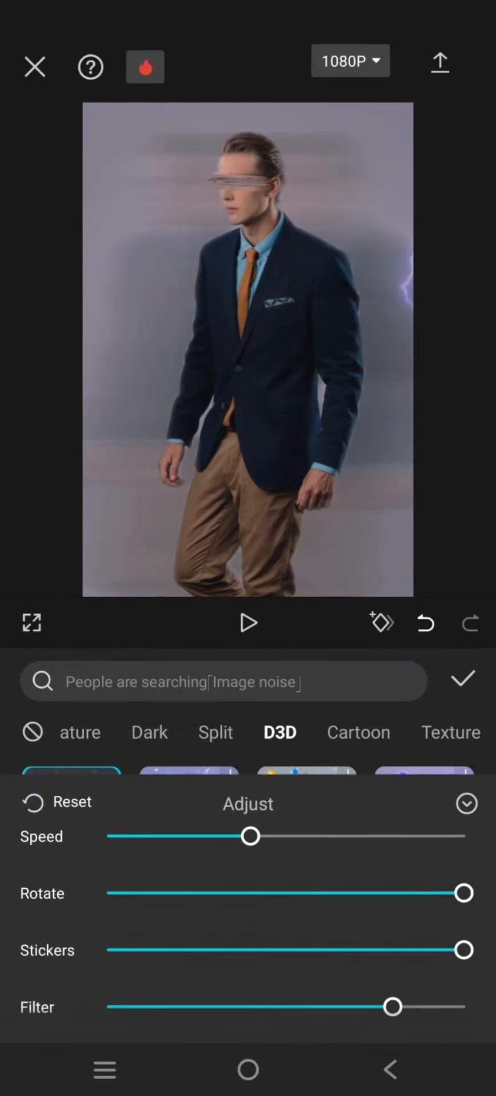
pyautogui.moveTo(394, 1008); pyautogui.dragTo(385, 1007)
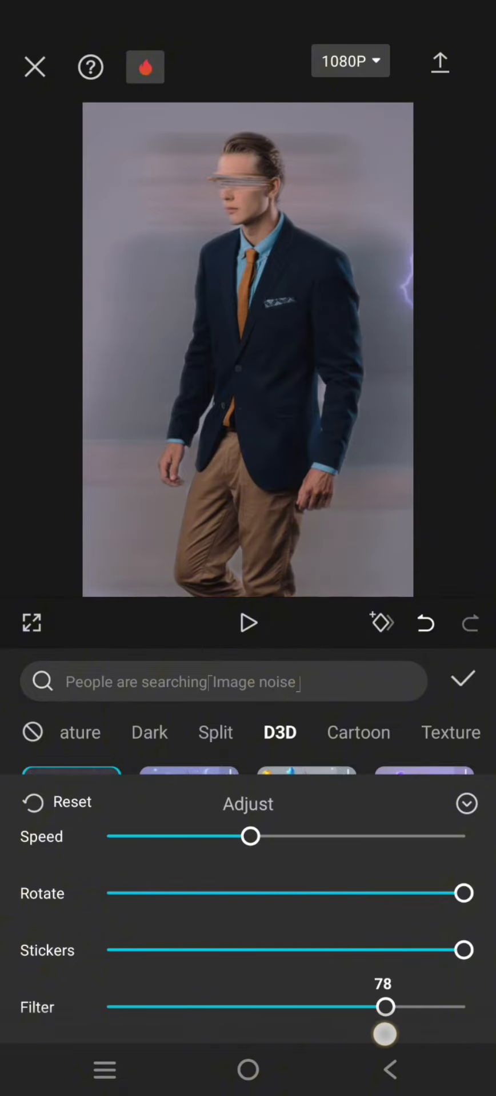
# Settle the lightning colour on green at about 40 and play the finished photo with all effects
pyautogui.click(248, 622)
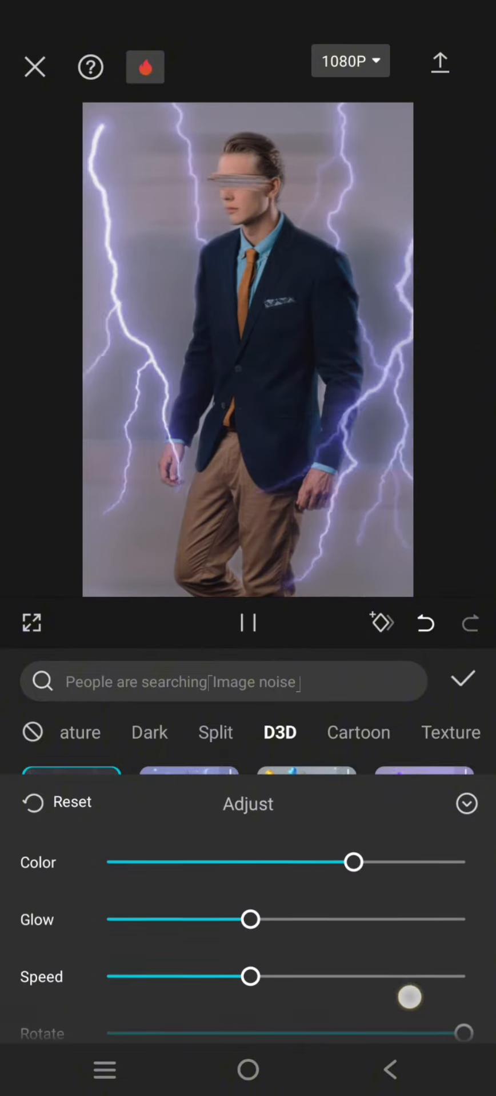
pyautogui.moveTo(353, 862); pyautogui.dragTo(329, 862)
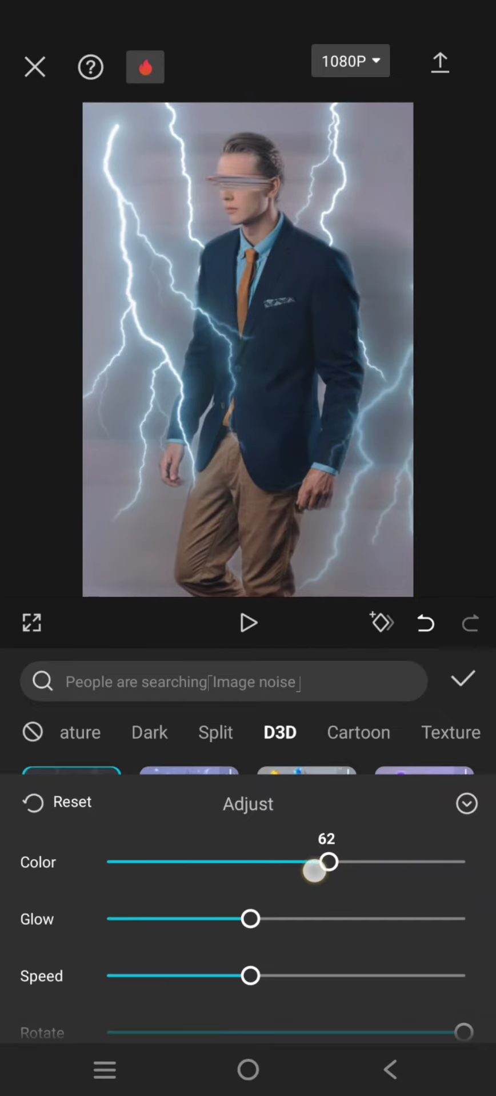
pyautogui.moveTo(326, 862); pyautogui.dragTo(224, 862)
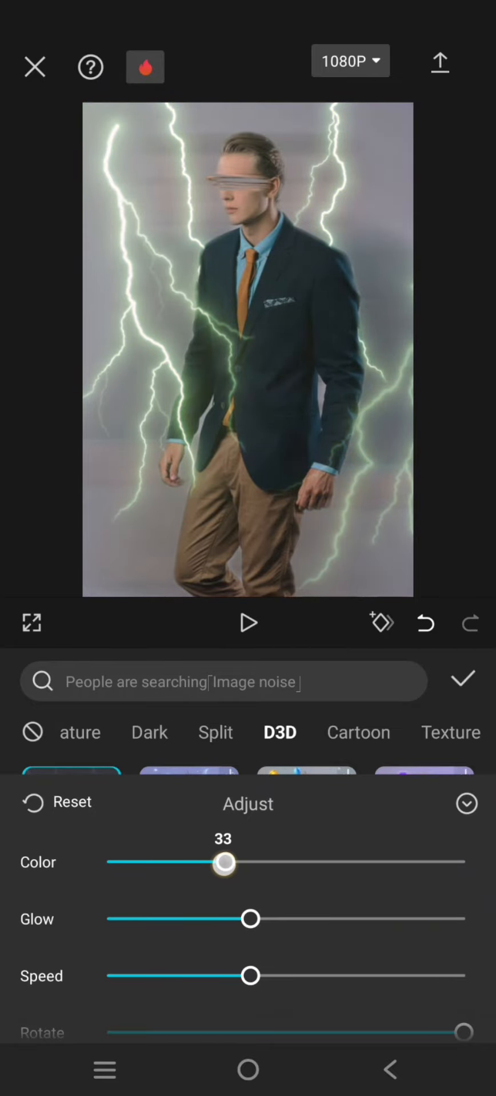
pyautogui.moveTo(224, 863); pyautogui.dragTo(195, 863)
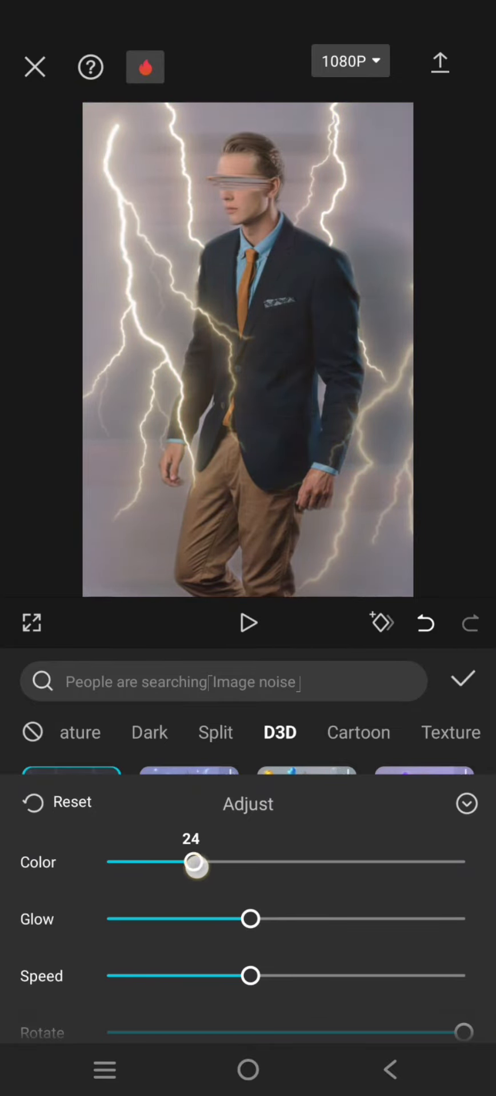
pyautogui.moveTo(195, 863); pyautogui.dragTo(250, 863)
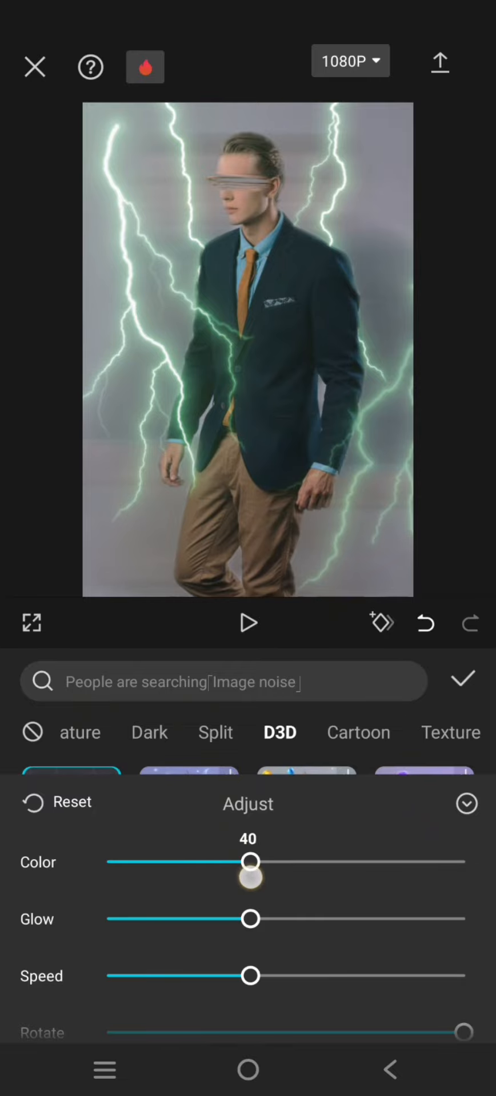
pyautogui.moveTo(250, 878); pyautogui.dragTo(257, 861)
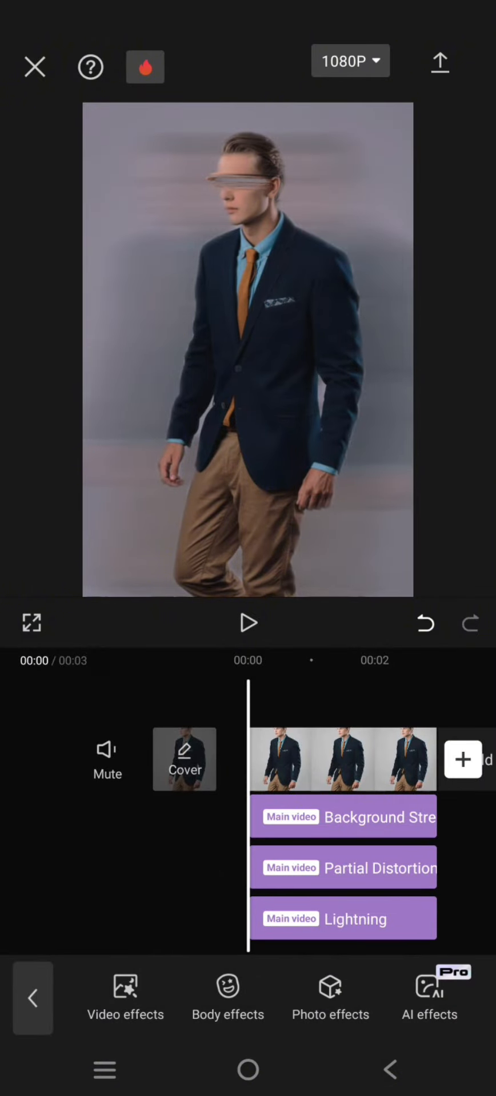
pyautogui.click(248, 624)
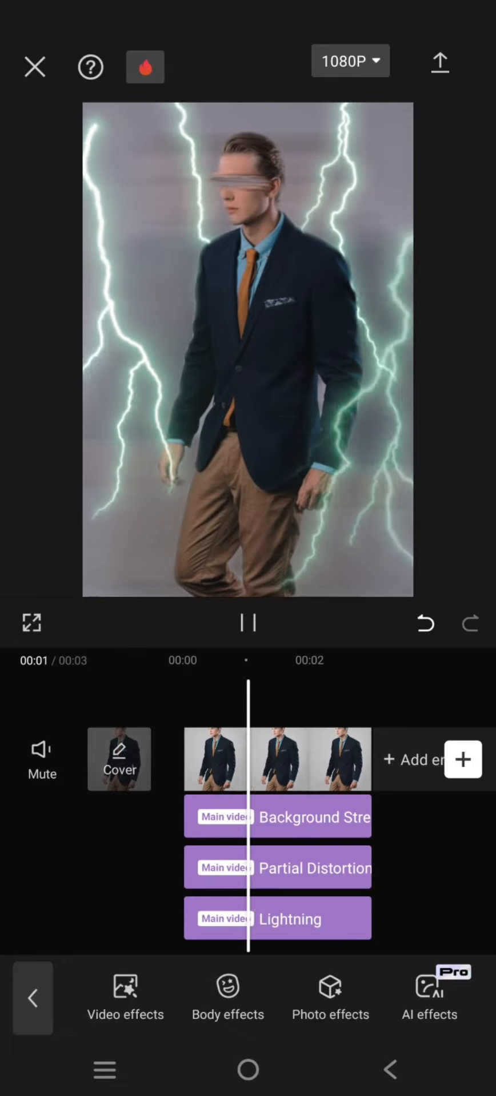